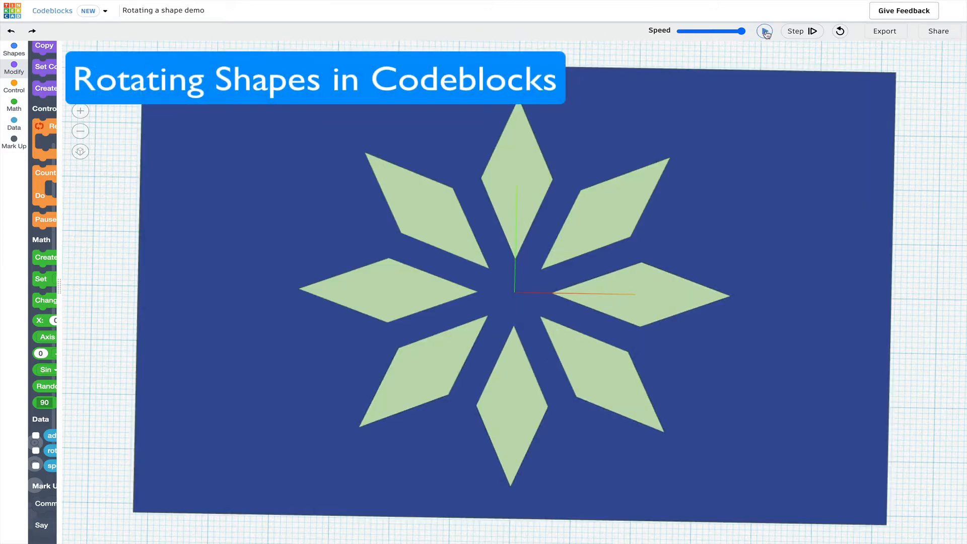
- Run each rotating-shape demo, ending on the red plate with a ring of triangular holes
{"action": "left_click", "coordinate": [764, 31]}
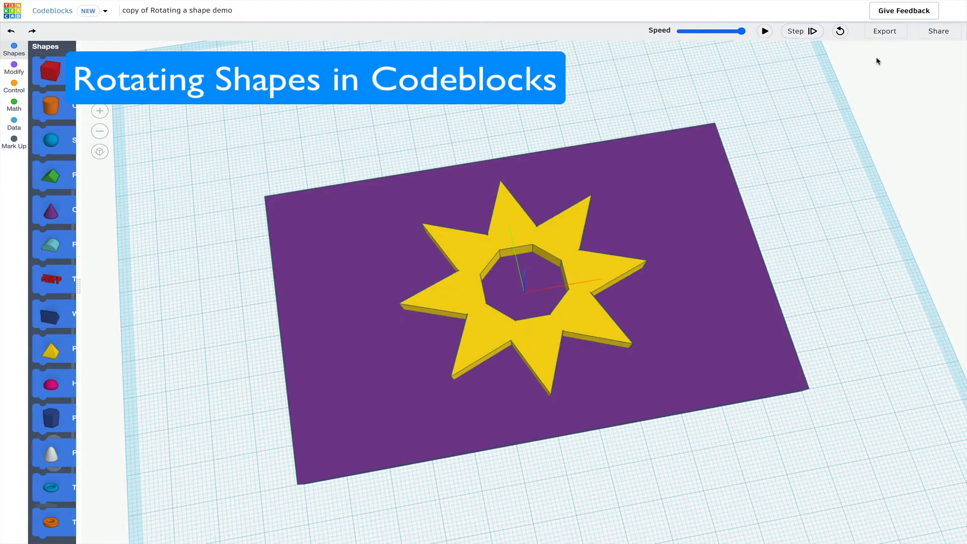
{"action": "left_click", "coordinate": [764, 30]}
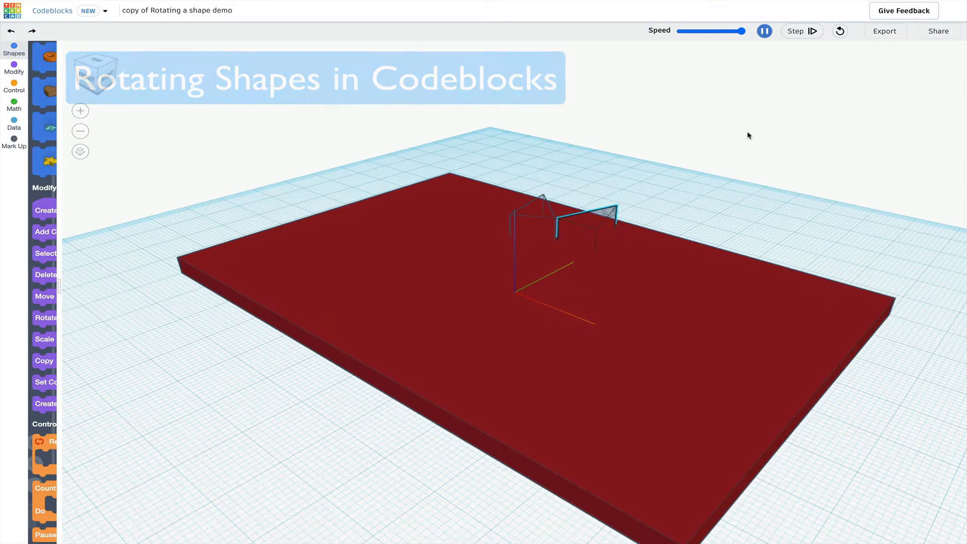
{"action": "left_click", "coordinate": [764, 30]}
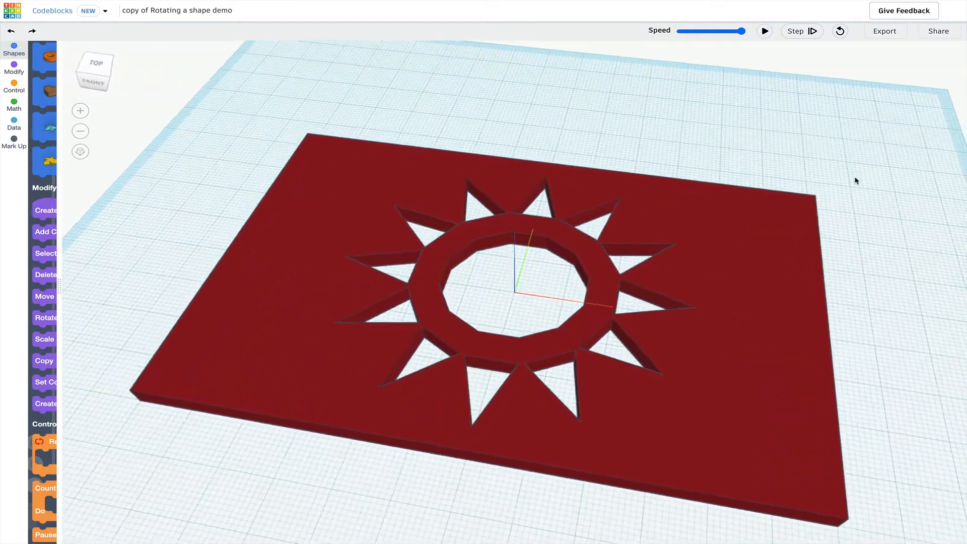
{"action": "left_click", "coordinate": [764, 31]}
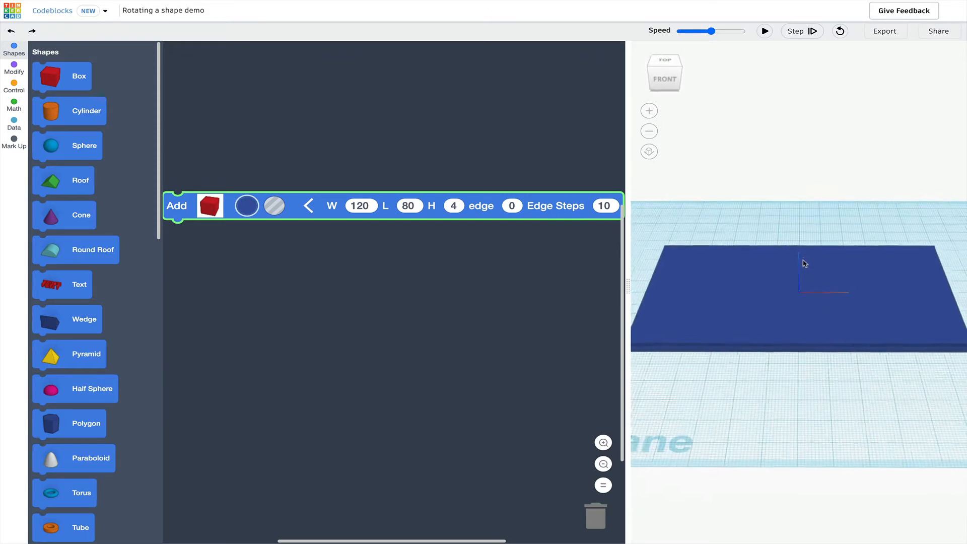
- Render the 120 by 80 blue base box raised 2 units
{"action": "left_click", "coordinate": [764, 31]}
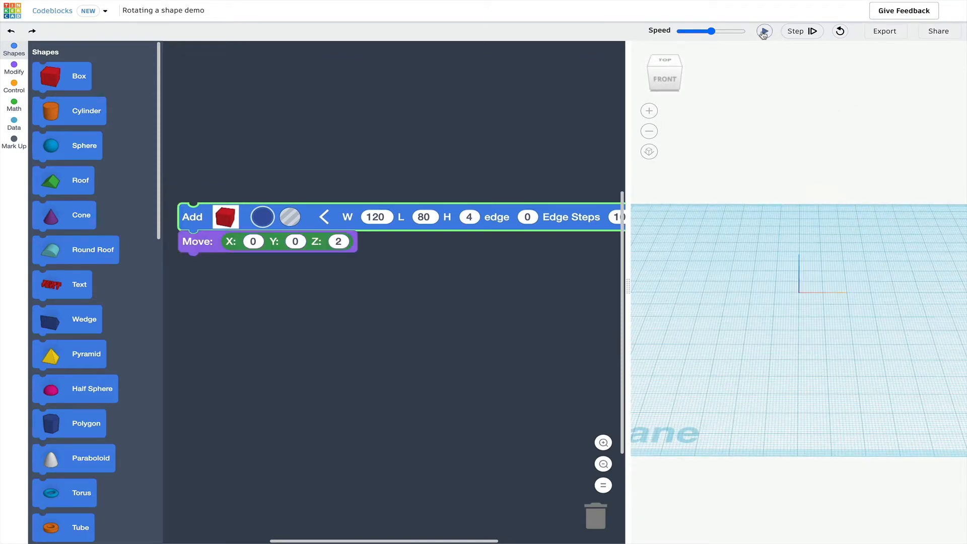
{"action": "left_click", "coordinate": [764, 31]}
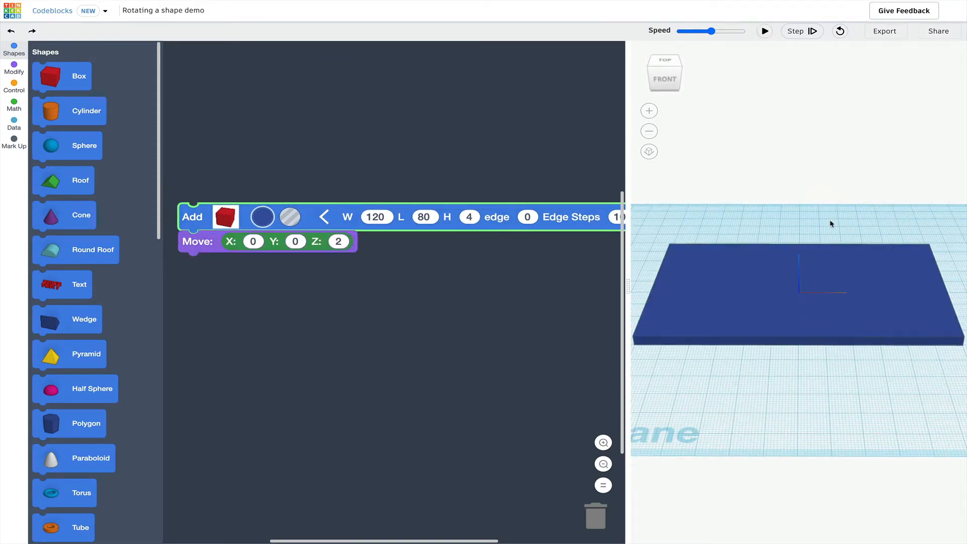
{"action": "left_click", "coordinate": [664, 79]}
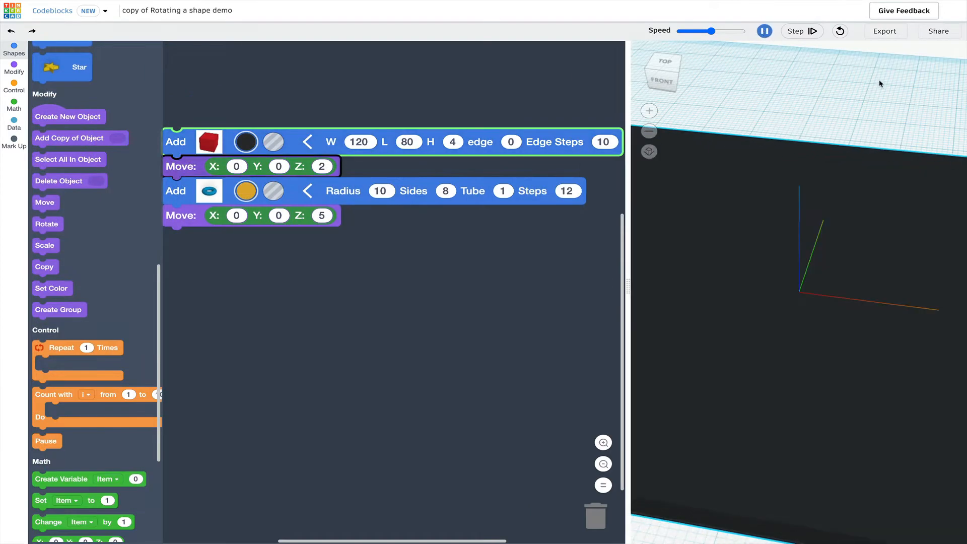
- Run the stretched torus, tilted roof, rotated box and flattened hexagon programs over the base
{"action": "left_click", "coordinate": [763, 31]}
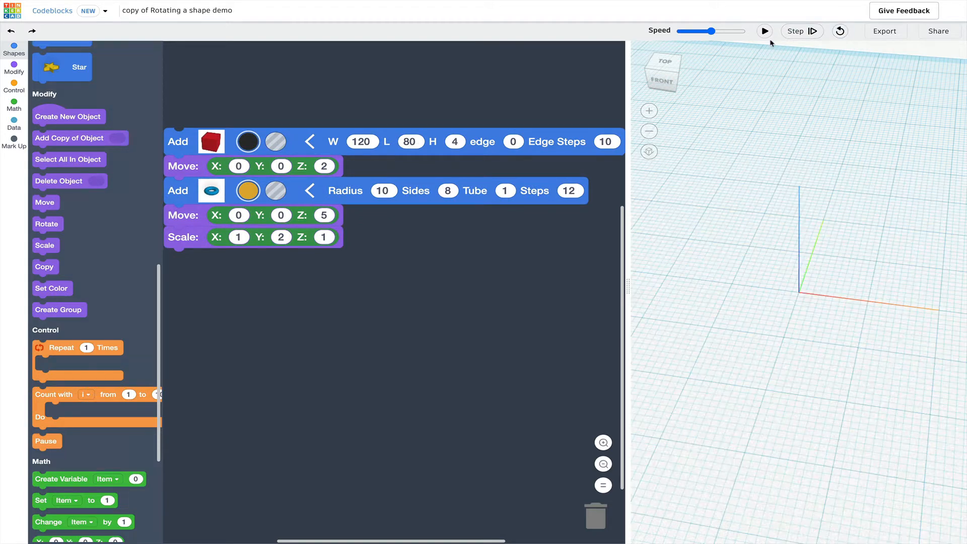
{"action": "left_click", "coordinate": [764, 31]}
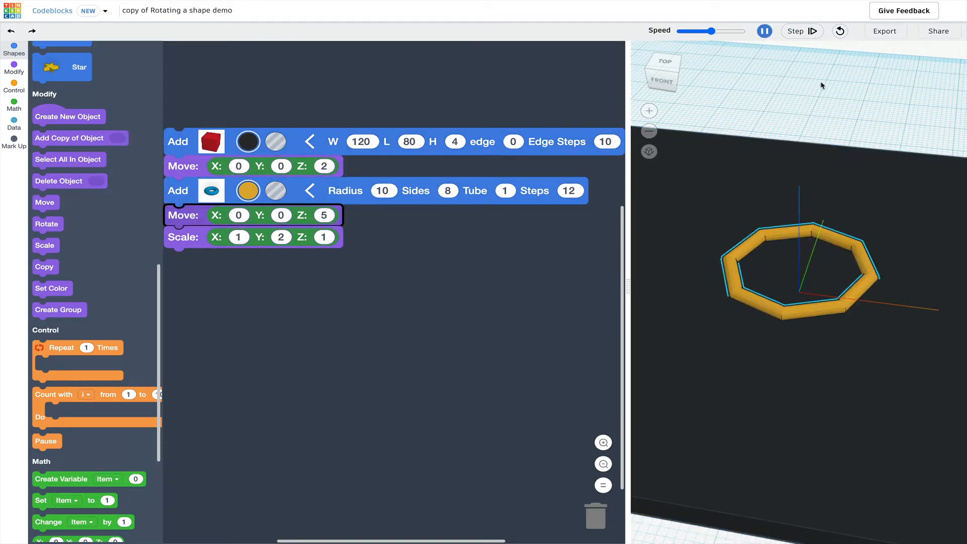
{"action": "left_click", "coordinate": [764, 30]}
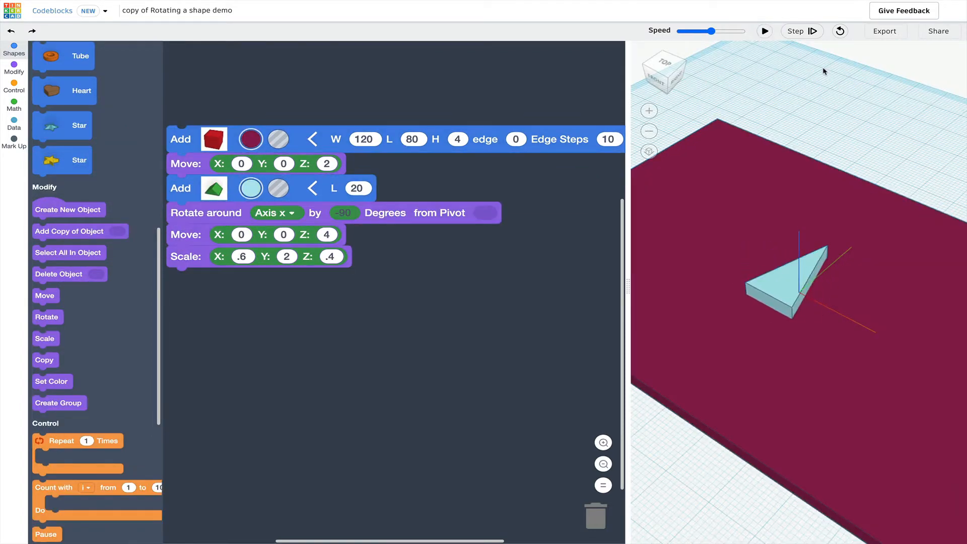
{"action": "left_click", "coordinate": [764, 31]}
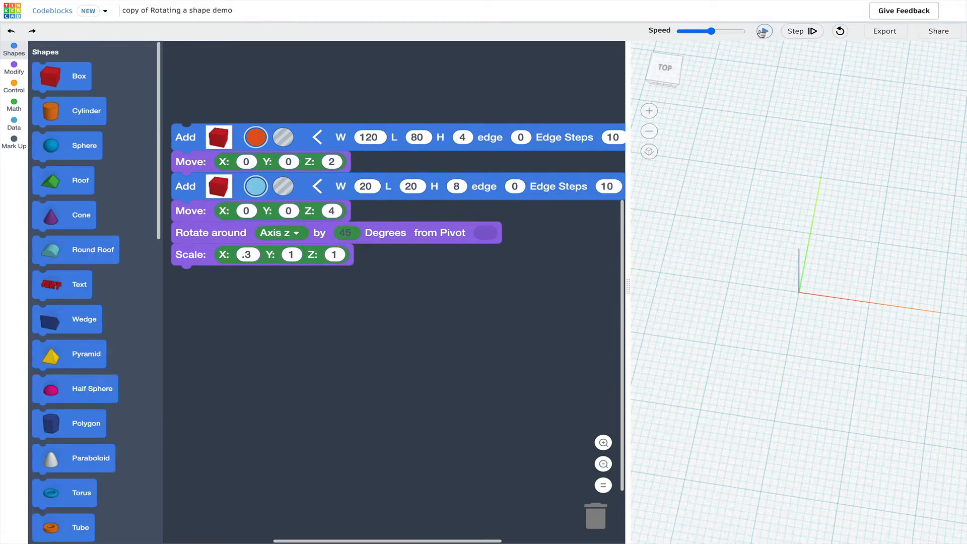
{"action": "left_click", "coordinate": [764, 31]}
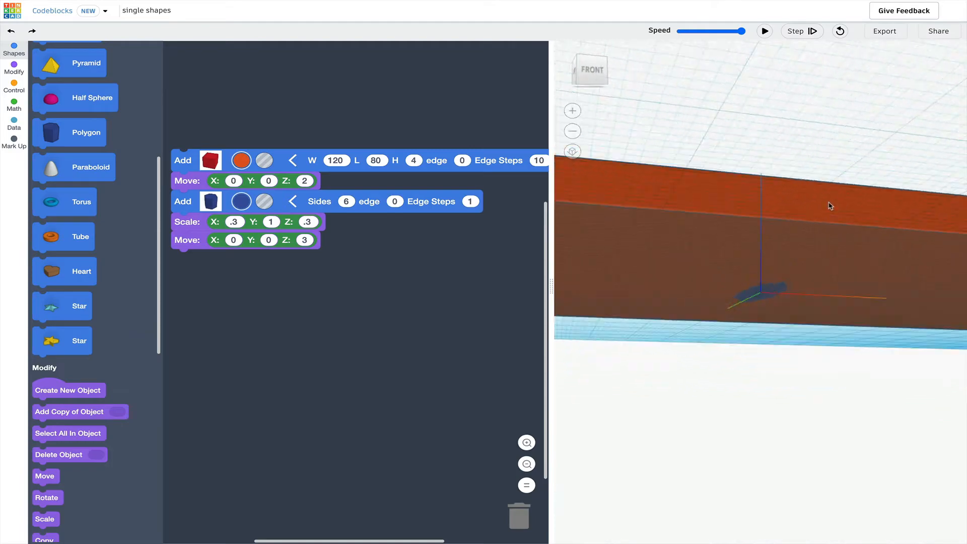
- Render the base and green box, then move the box 20 along Y
{"action": "left_click", "coordinate": [765, 31]}
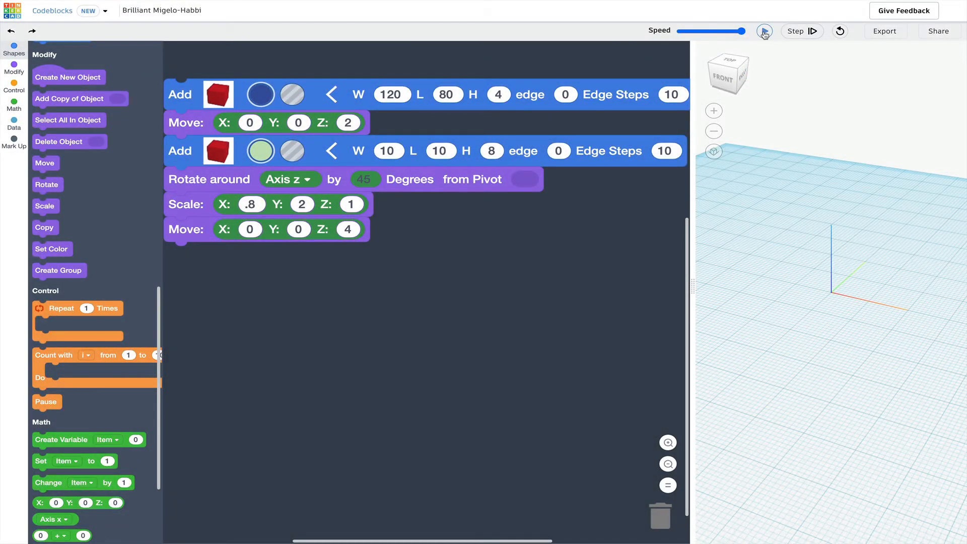
{"action": "left_click", "coordinate": [764, 31]}
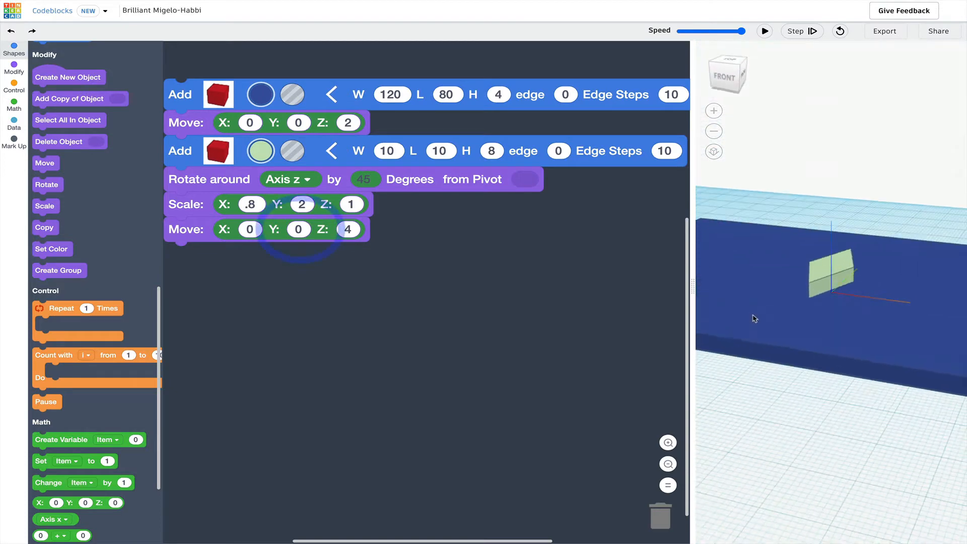
{"action": "left_click", "coordinate": [298, 229]}
{"action": "type", "text": "20"}
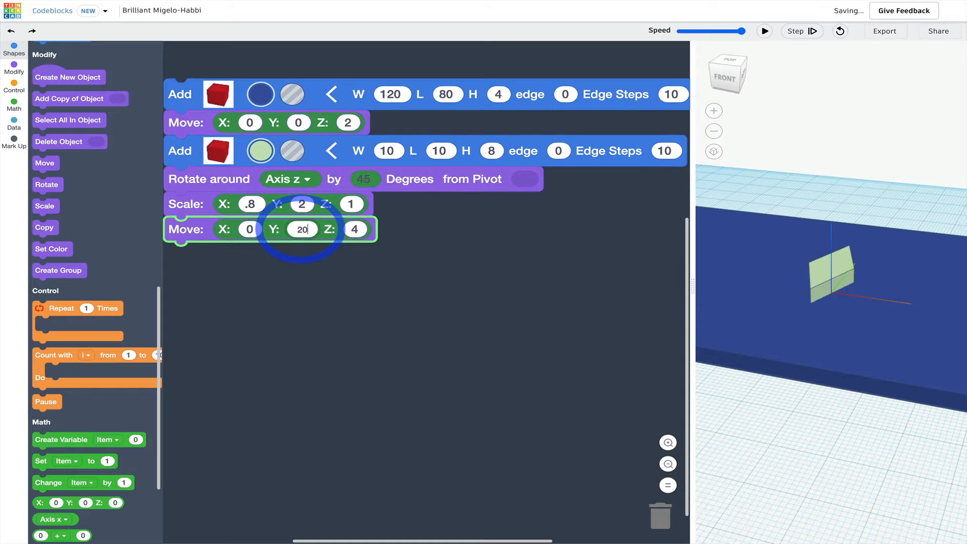
{"action": "left_click", "coordinate": [764, 30]}
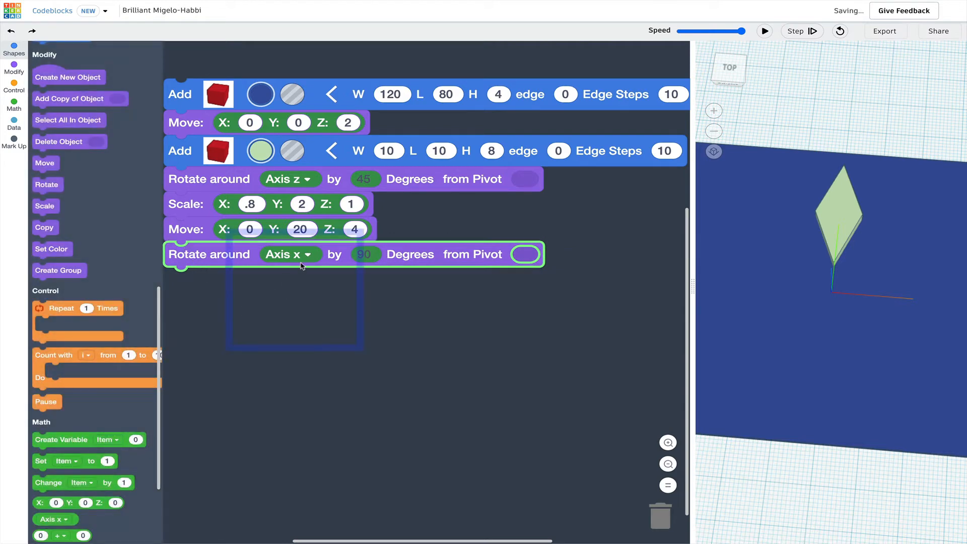
- Rotate the green diamond about the z axis around an origin pivot point
{"action": "left_click", "coordinate": [291, 253]}
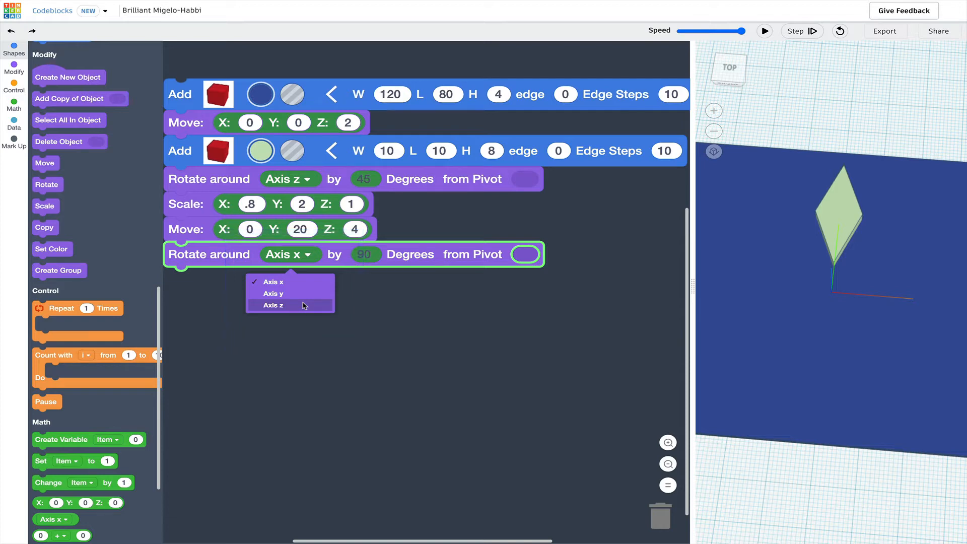
{"action": "left_click", "coordinate": [273, 306]}
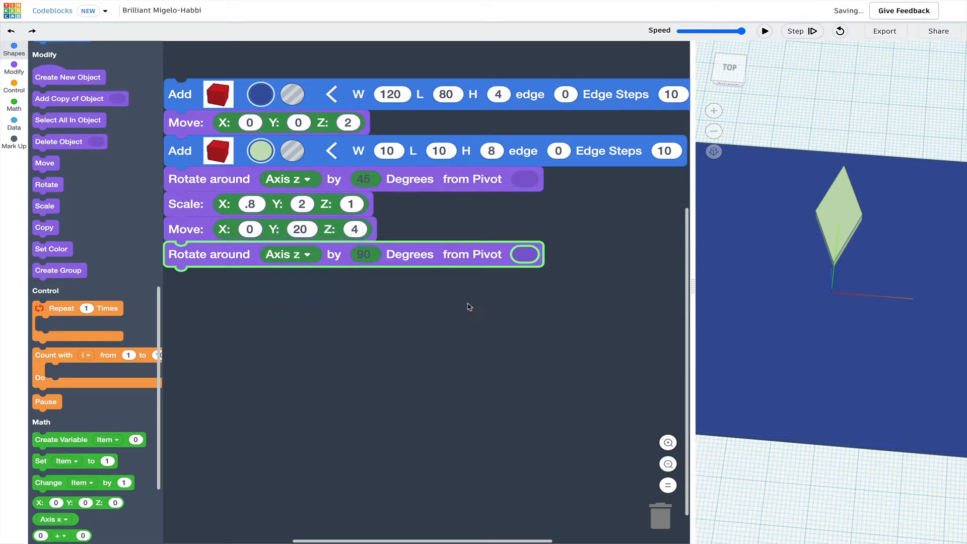
{"action": "scroll", "scroll_direction": "down", "scroll_amount": 3}
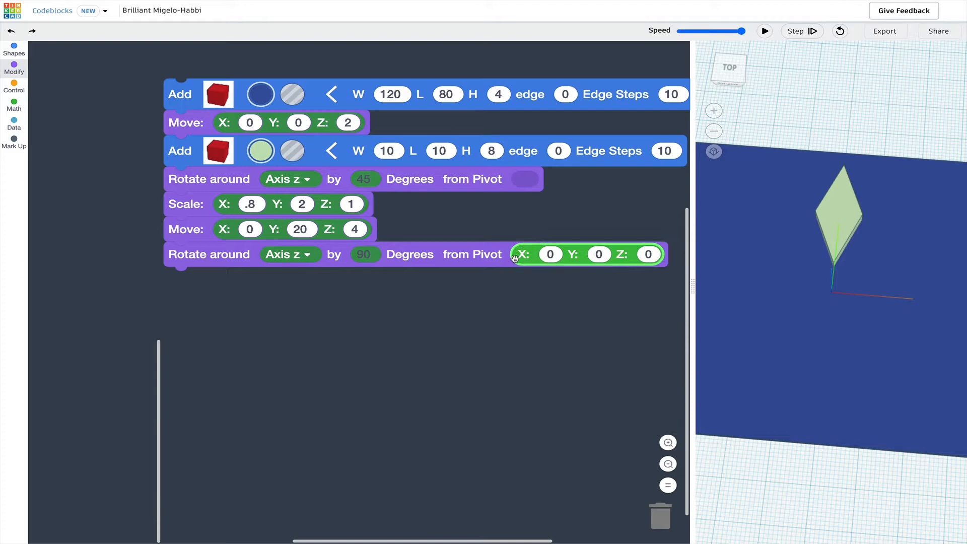
{"action": "left_click", "coordinate": [14, 68]}
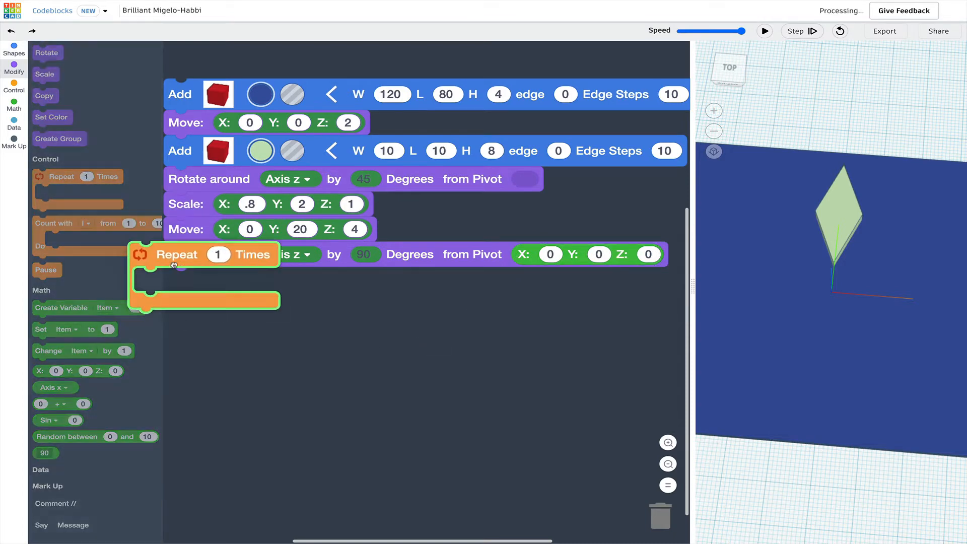
- Wrap the green diamond's blocks inside a Repeat loop
{"action": "left_click_drag", "start_coordinate": [176, 254], "coordinate": [247, 333]}
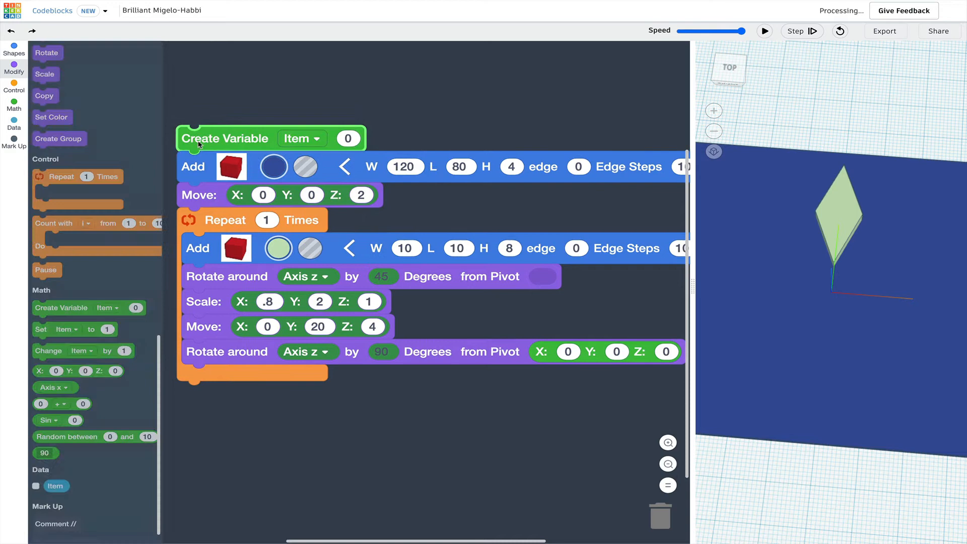
- Rename the Item variable to spokes
{"action": "left_click", "coordinate": [302, 138]}
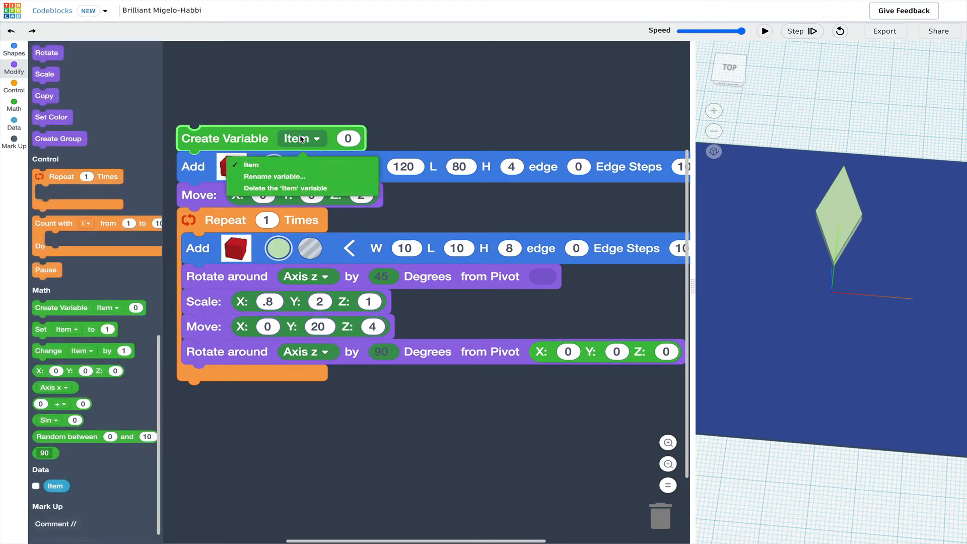
{"action": "left_click", "coordinate": [274, 176]}
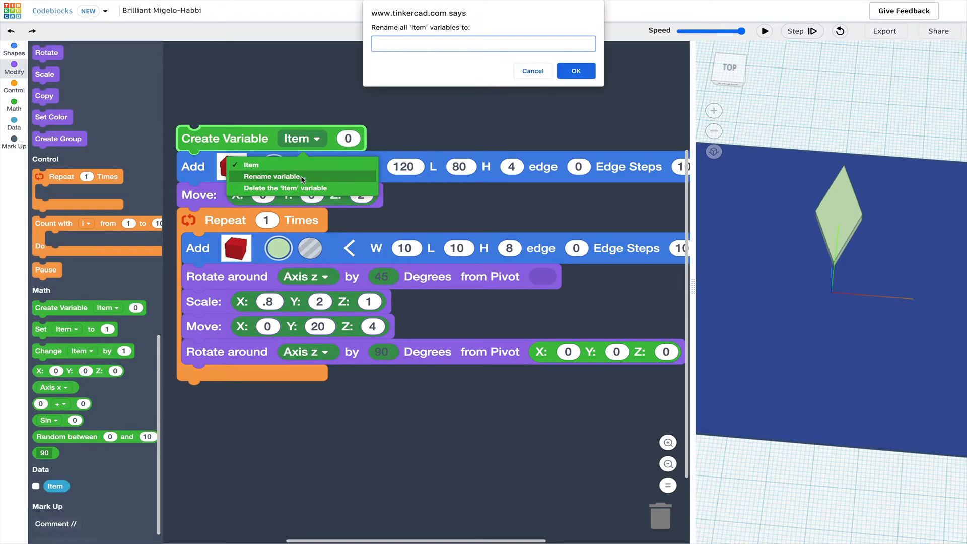
{"action": "type", "text": "spoke"}
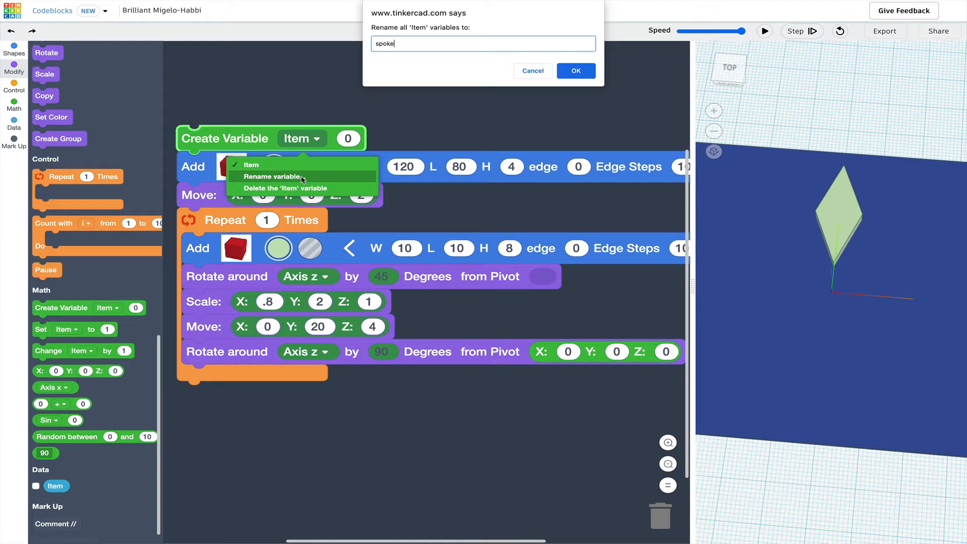
{"action": "left_click", "coordinate": [575, 71]}
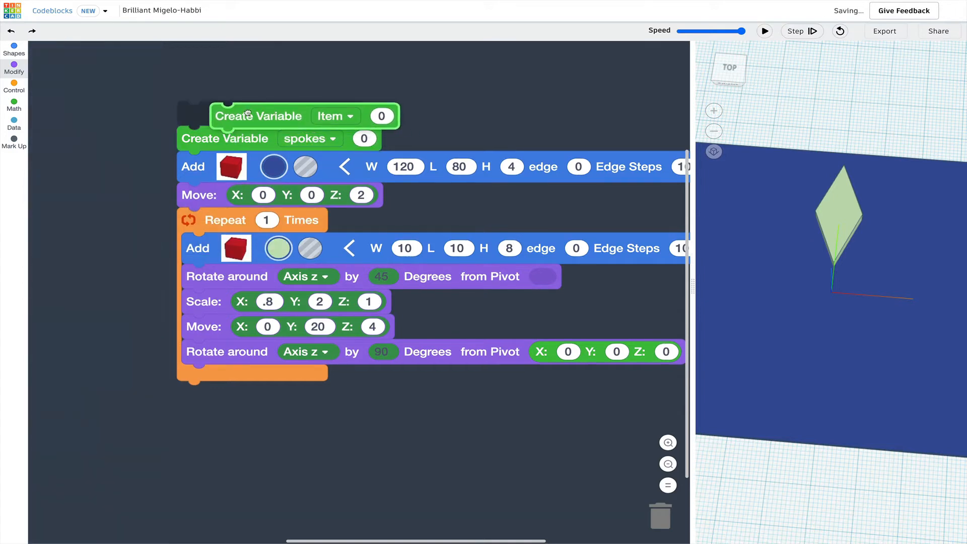
- Rename the second variable to rotDeg and set spokes to 8
{"action": "left_click", "coordinate": [316, 115]}
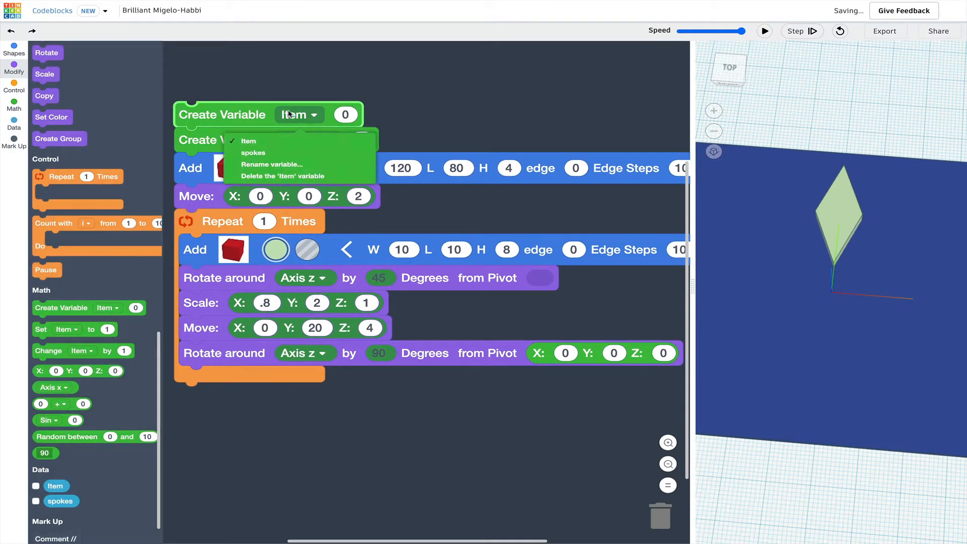
{"action": "left_click", "coordinate": [272, 164]}
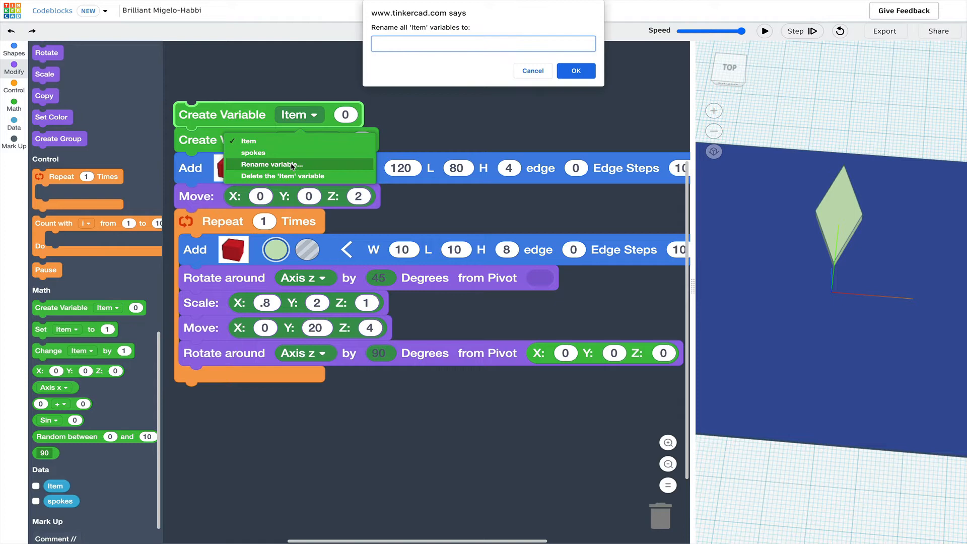
{"action": "type", "text": "rotDeg"}
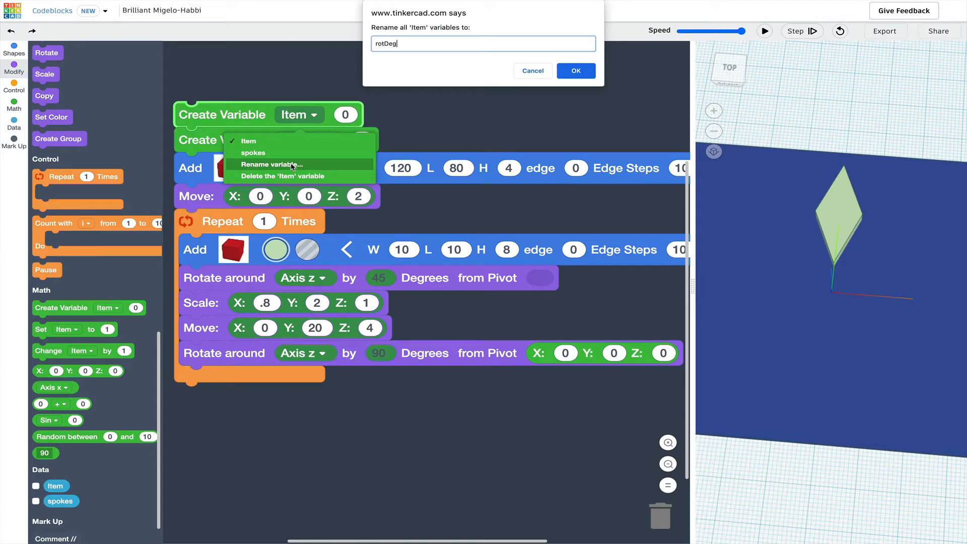
{"action": "left_click", "coordinate": [574, 71]}
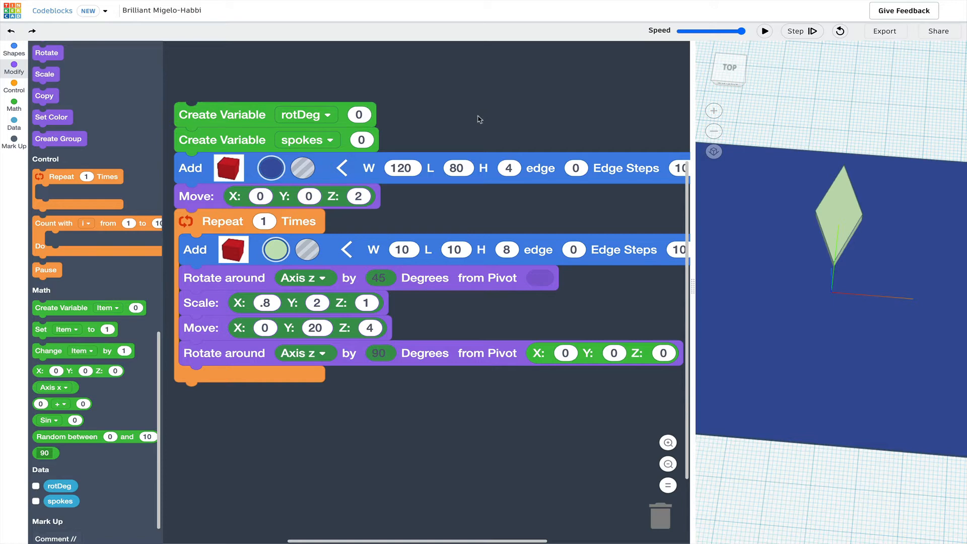
{"action": "left_click", "coordinate": [362, 139]}
{"action": "type", "text": "8"}
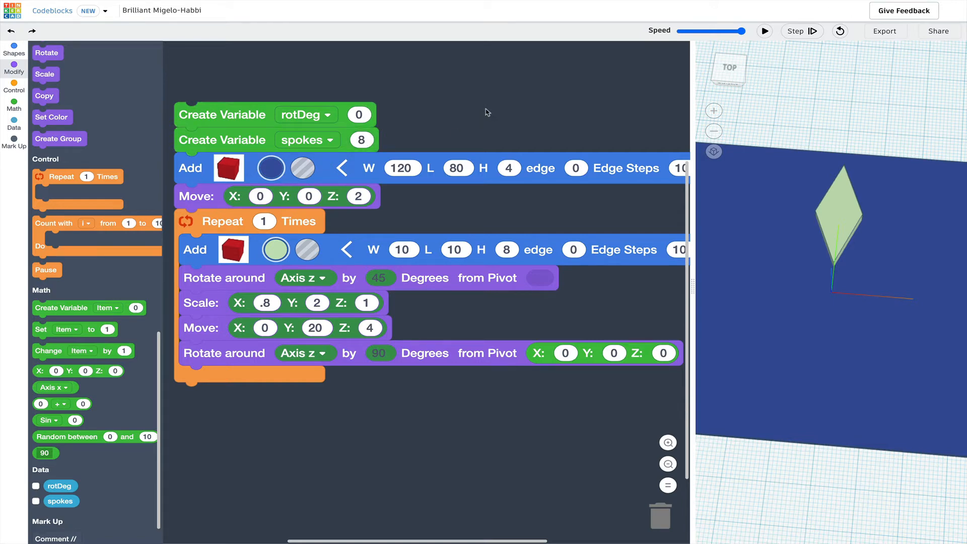
{"action": "scroll", "scroll_direction": "down", "scroll_amount": 3}
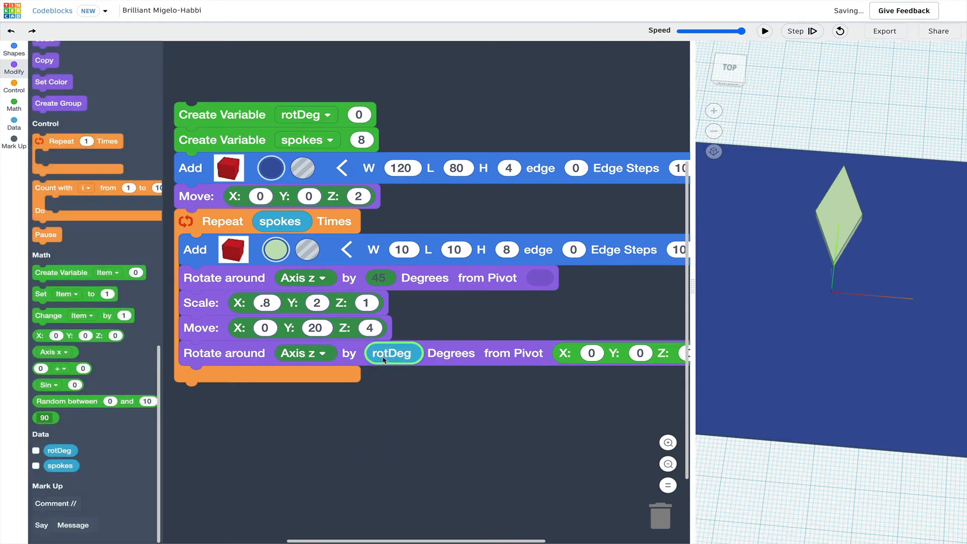
{"action": "mouse_move", "coordinate": [285, 458]}
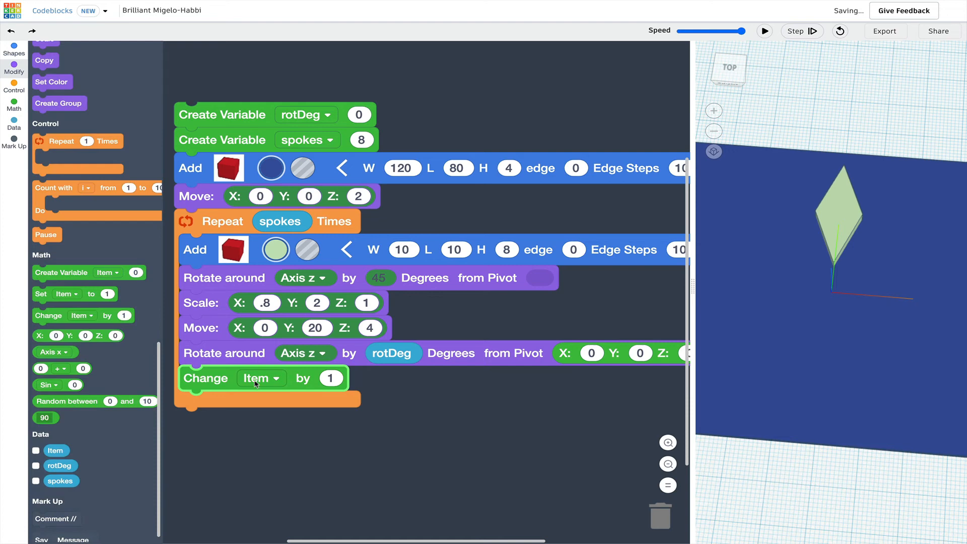
- Make the loop's Change block increase rotDeg by 360 / spokes
{"action": "left_click", "coordinate": [277, 378]}
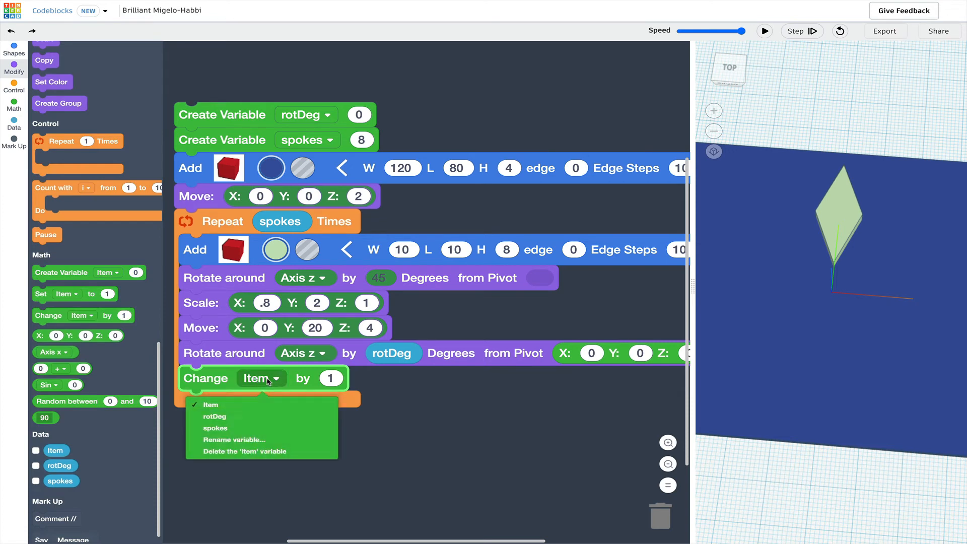
{"action": "left_click", "coordinate": [215, 417]}
{"action": "type", "text": "360"}
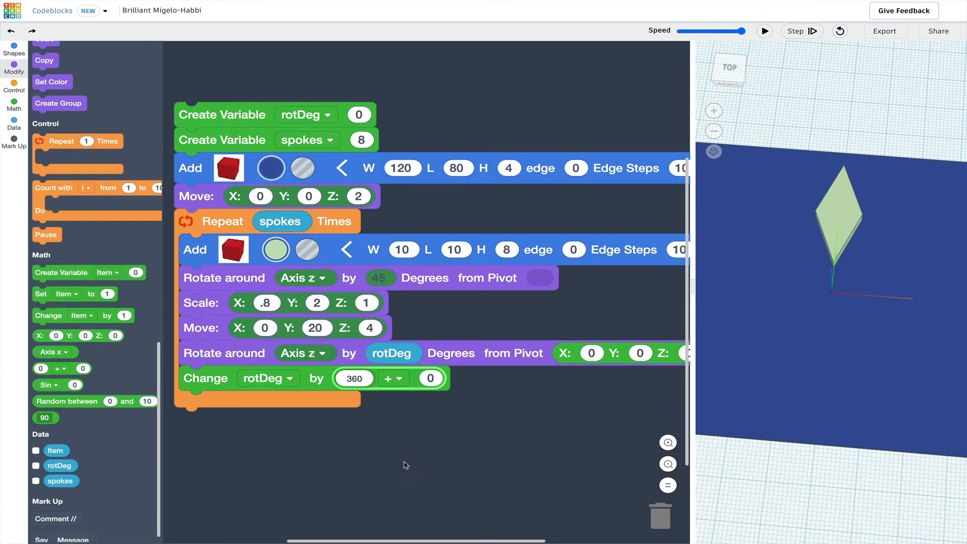
{"action": "left_click", "coordinate": [403, 378]}
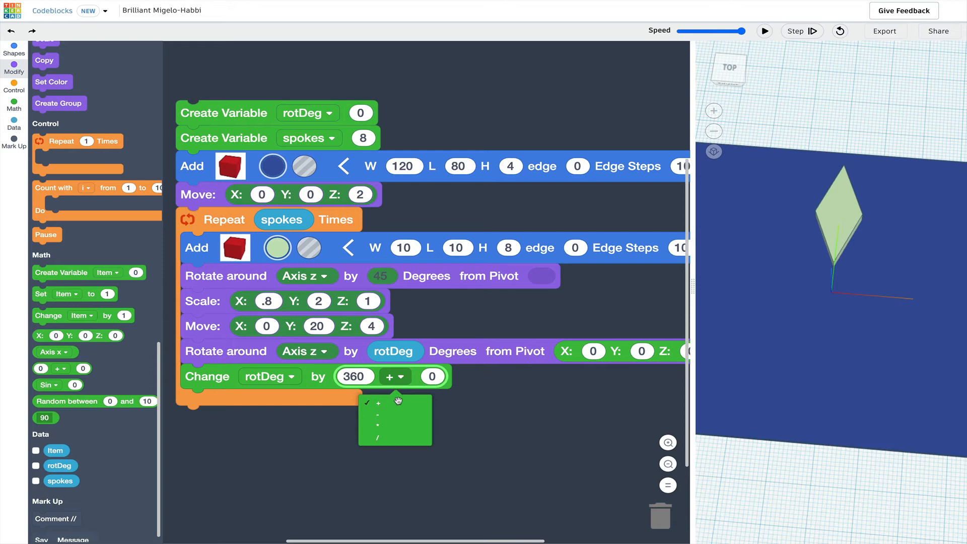
{"action": "left_click", "coordinate": [378, 426]}
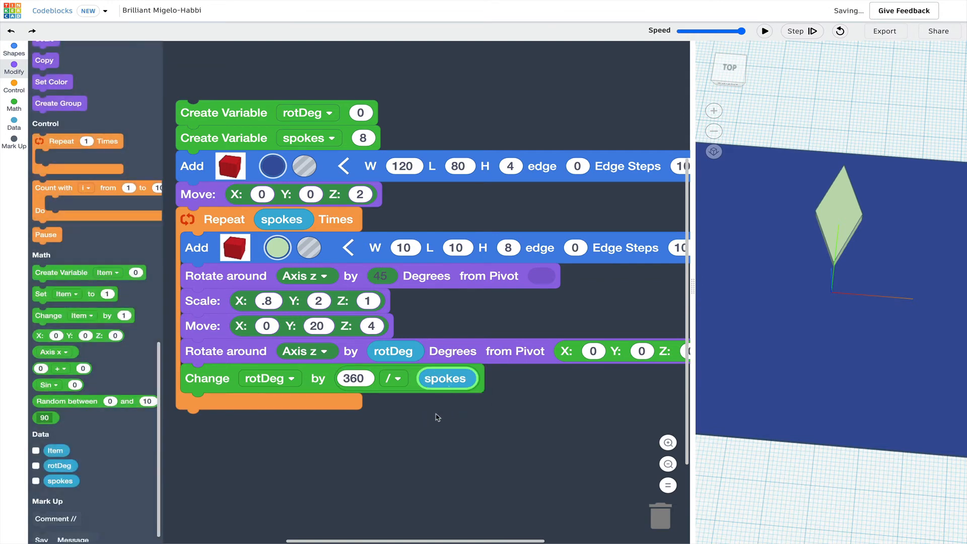
{"action": "mouse_move", "coordinate": [453, 422]}
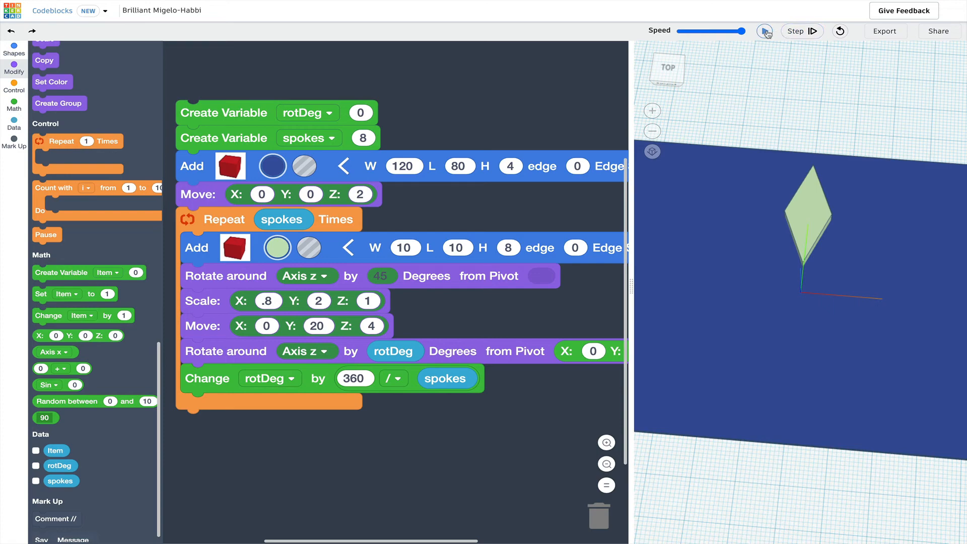
- Run the program to render eight green diamond spokes around the base
{"action": "left_click", "coordinate": [767, 31]}
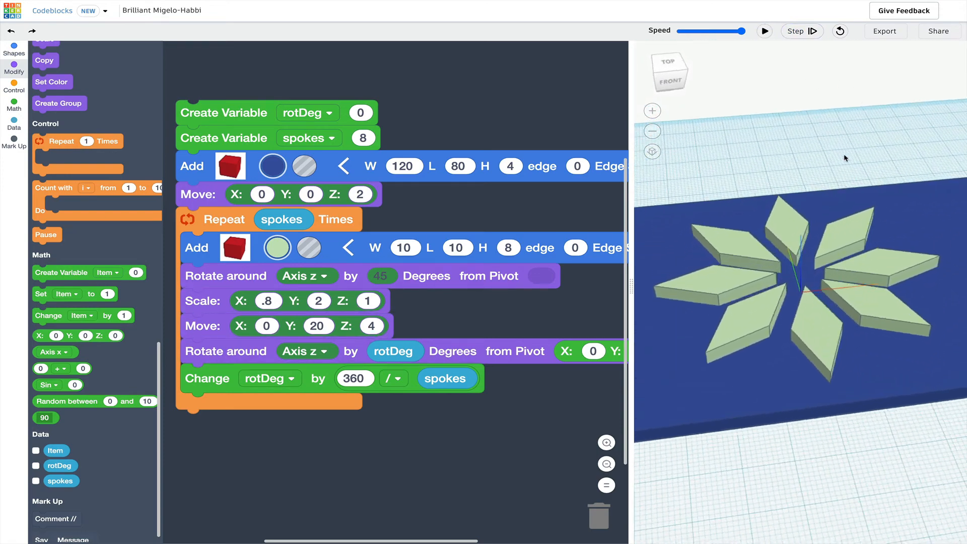
{"action": "left_click", "coordinate": [764, 31]}
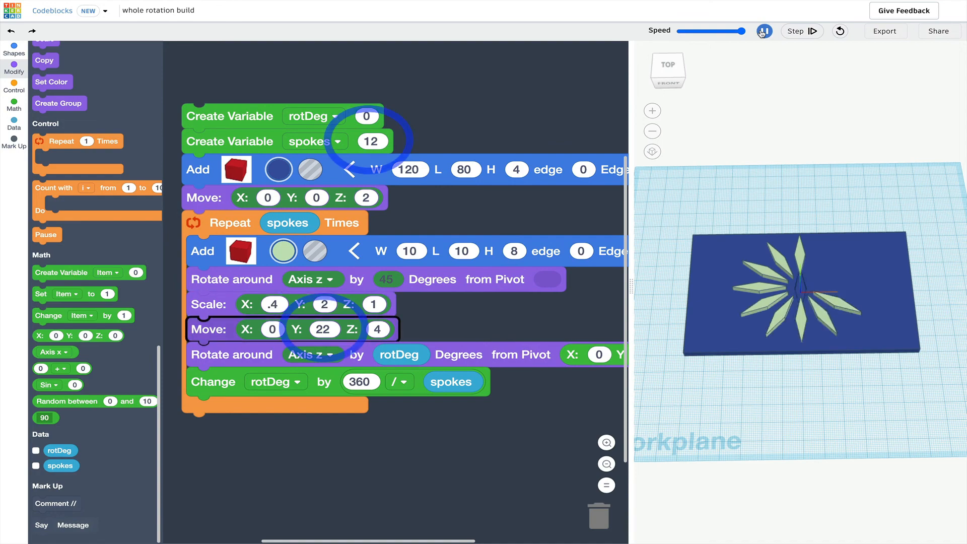
{"action": "left_click", "coordinate": [763, 31]}
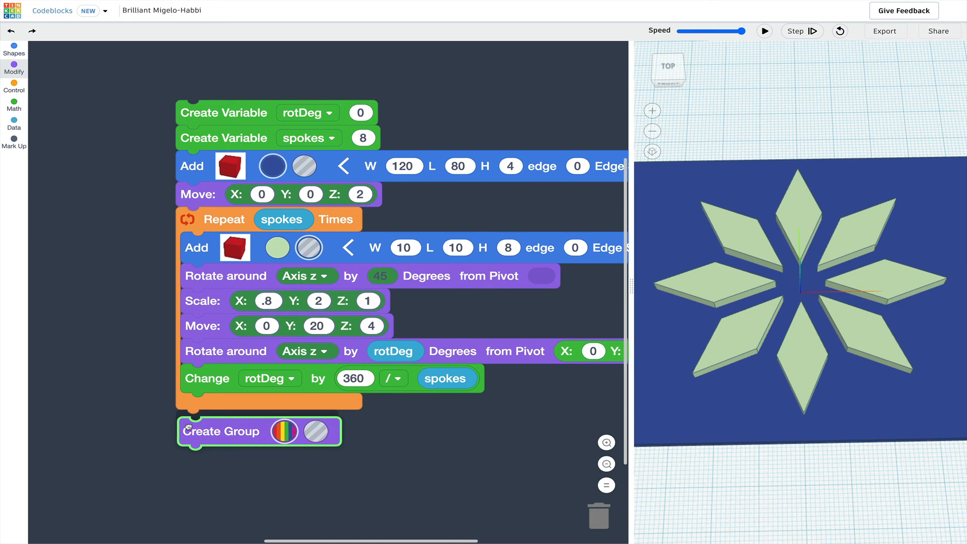
- Attach Create Group after the loop, clear the scene and rerun to cut diamond holes
{"action": "left_click", "coordinate": [14, 68]}
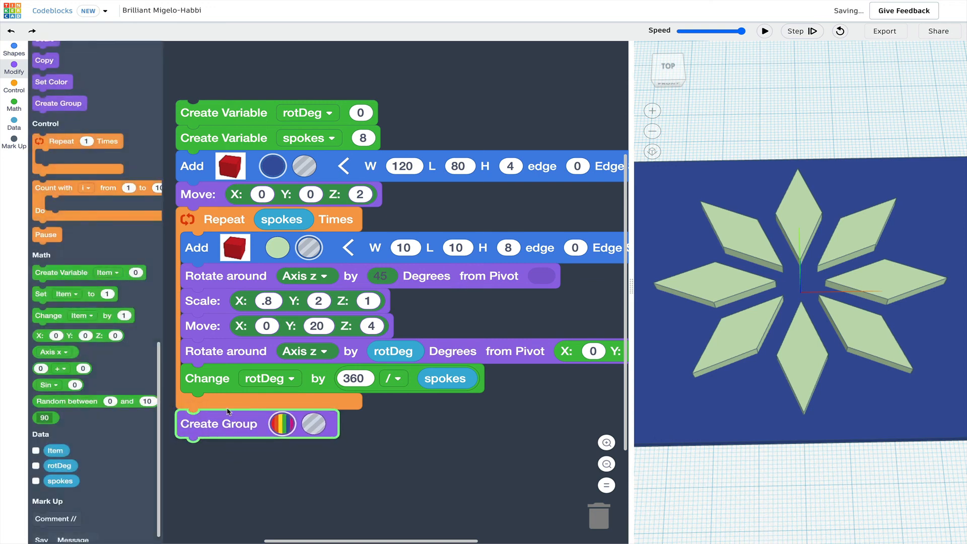
{"action": "left_click", "coordinate": [839, 31]}
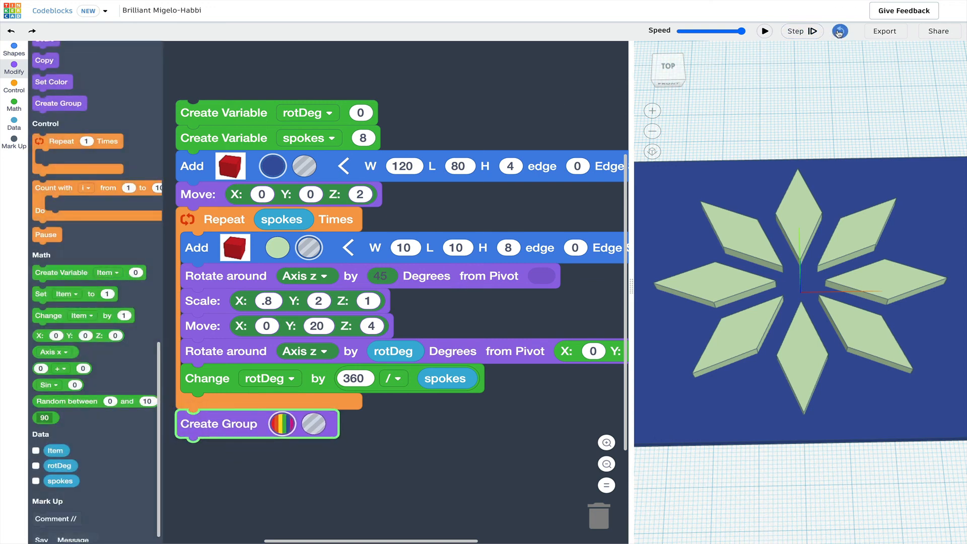
{"action": "left_click", "coordinate": [764, 31]}
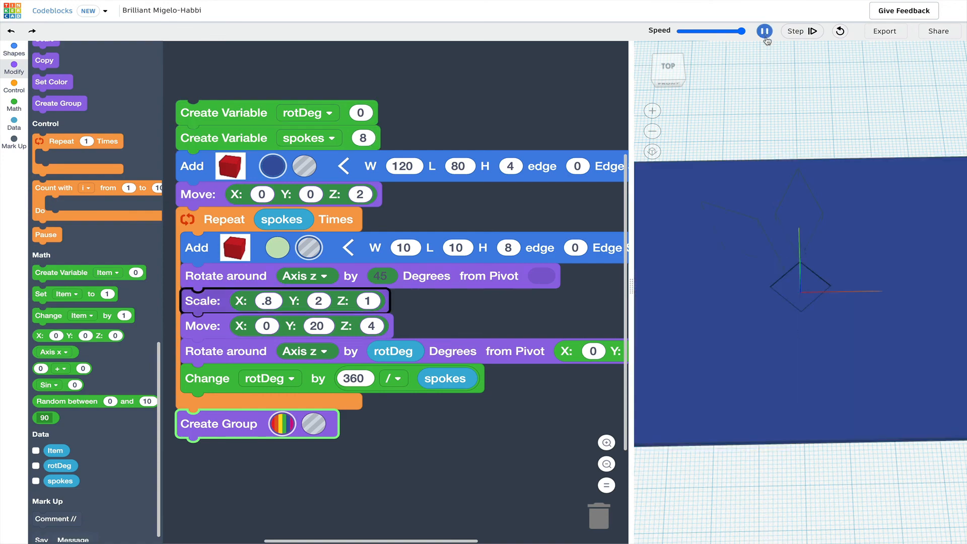
{"action": "left_click", "coordinate": [767, 31]}
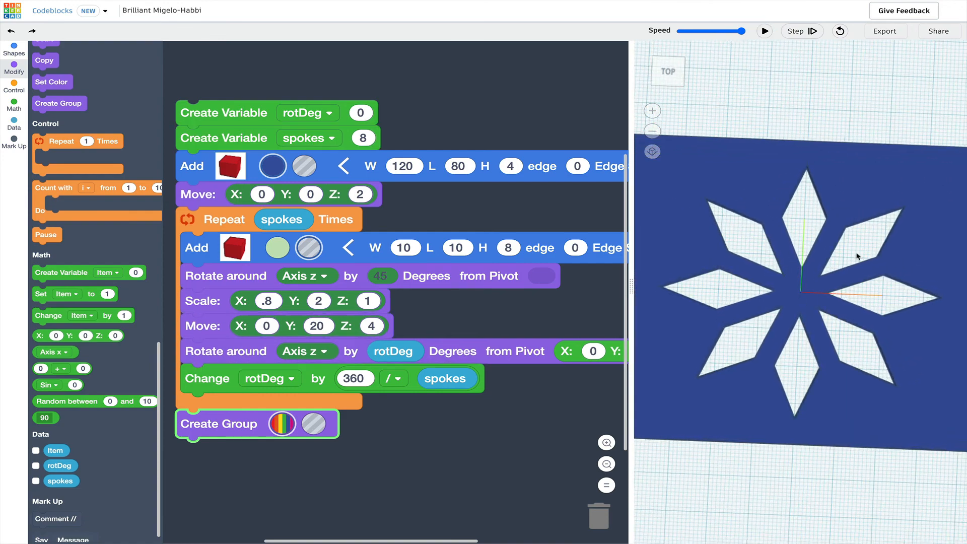